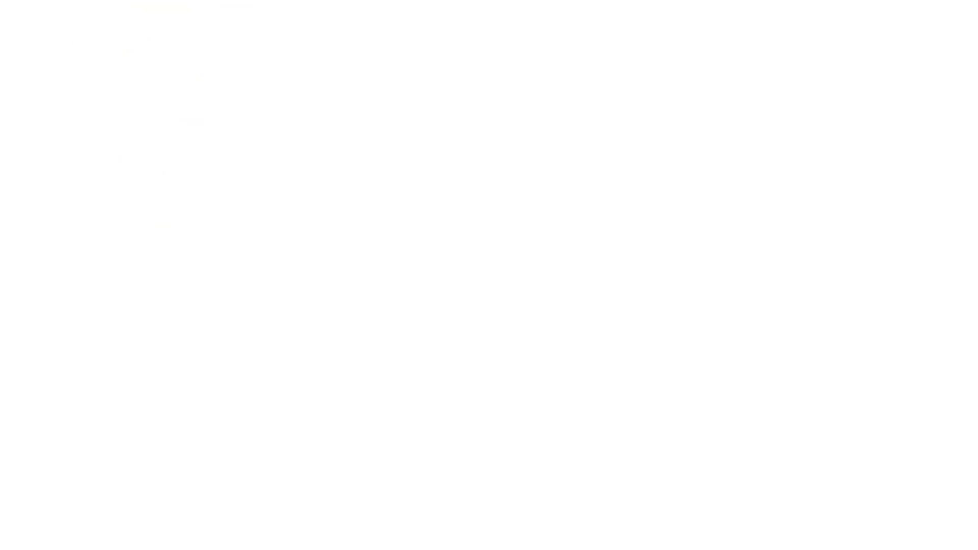
{"action": "type", "text": "1."}
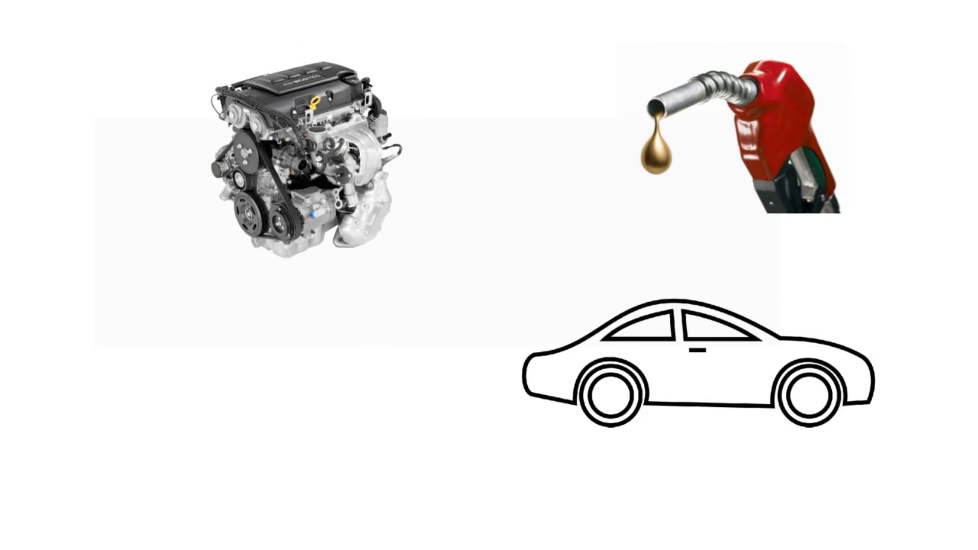
{"action": "left_click_drag", "start_coordinate": [679, 168], "coordinate": [424, 168]}
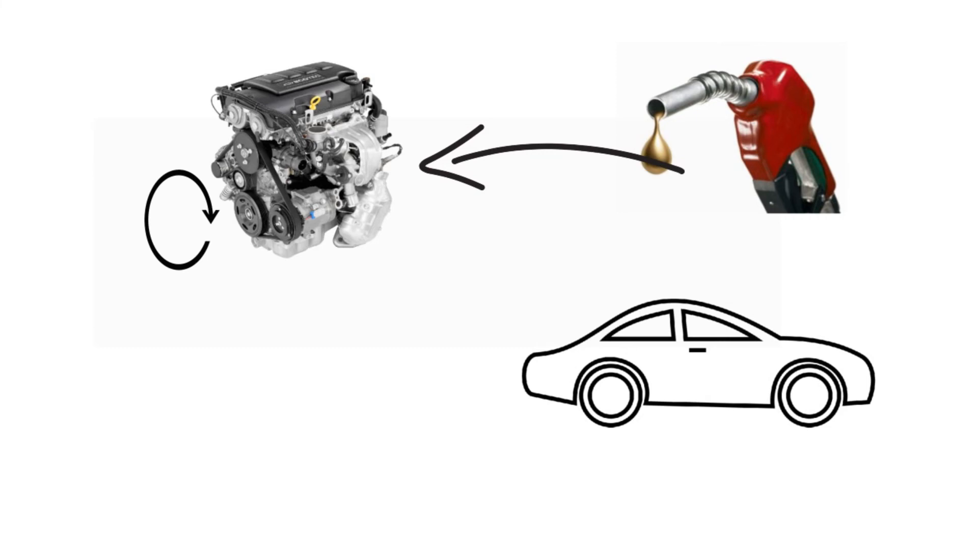
{"action": "left_click_drag", "start_coordinate": [511, 268], "coordinate": [899, 437]}
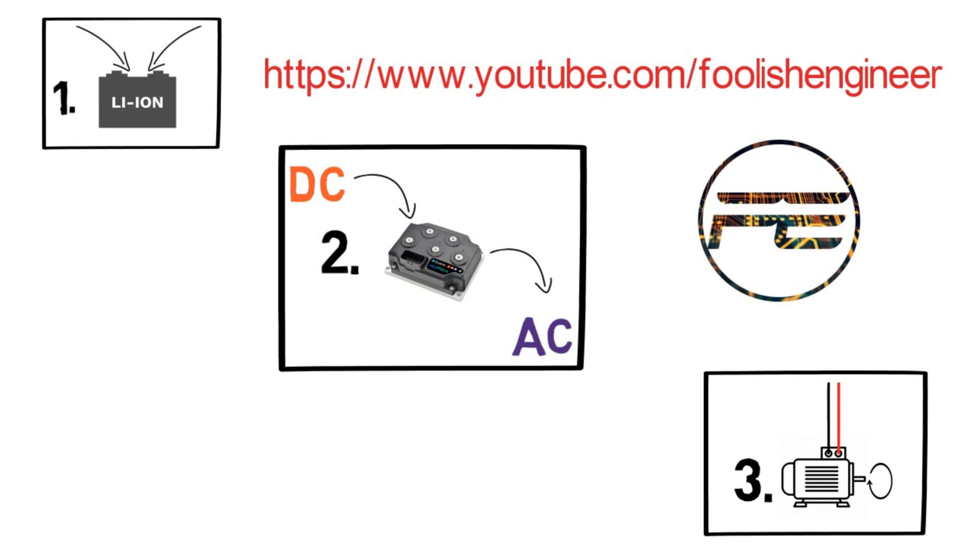
{"action": "type", "text": "T"}
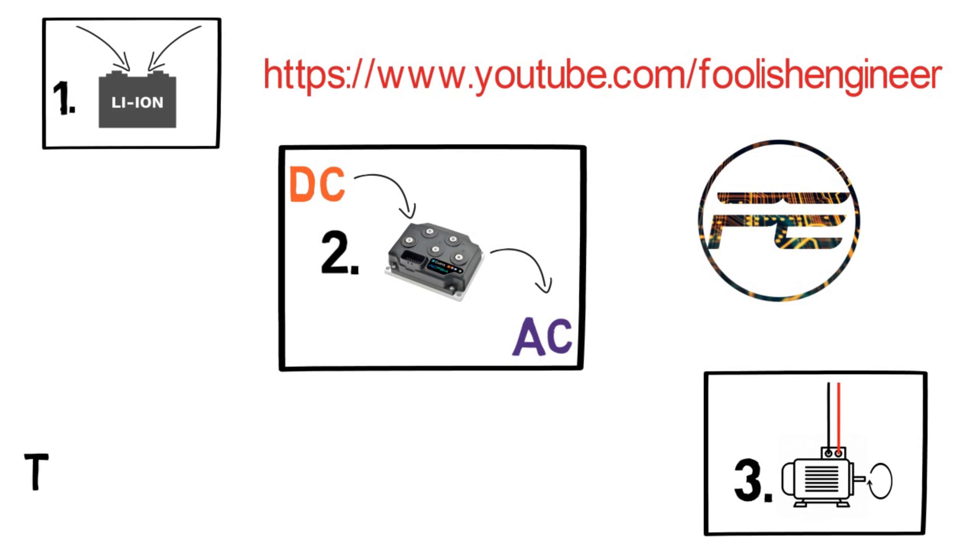